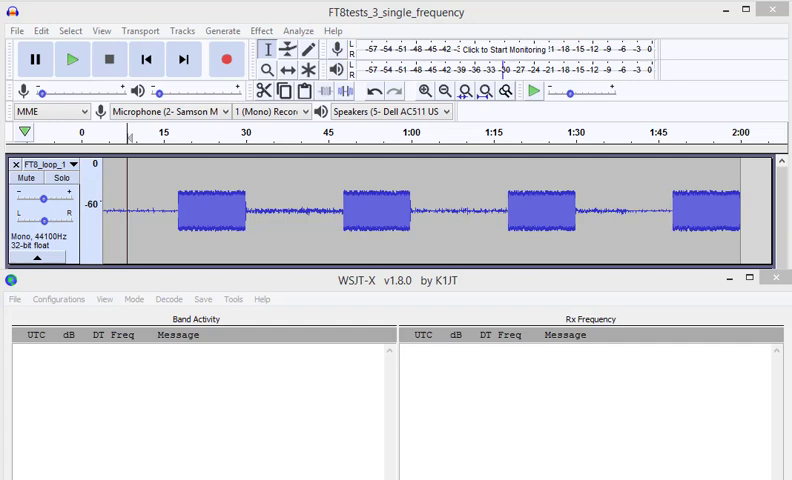
pyautogui.moveTo(251, 424)
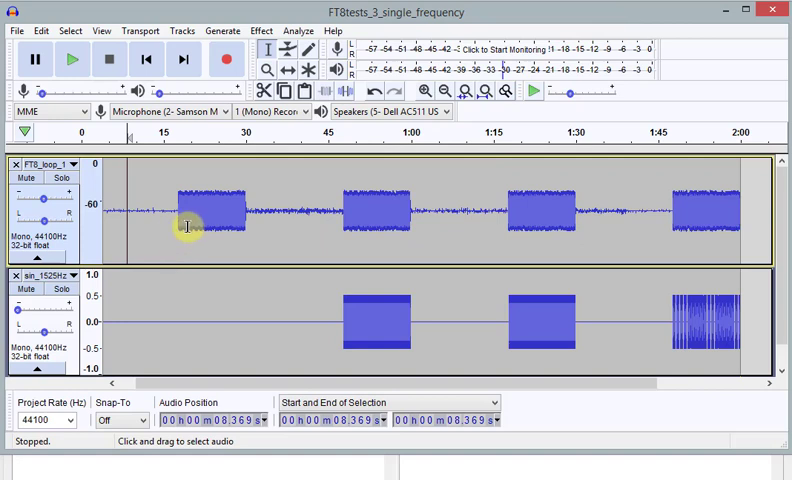
pyautogui.moveTo(220, 227)
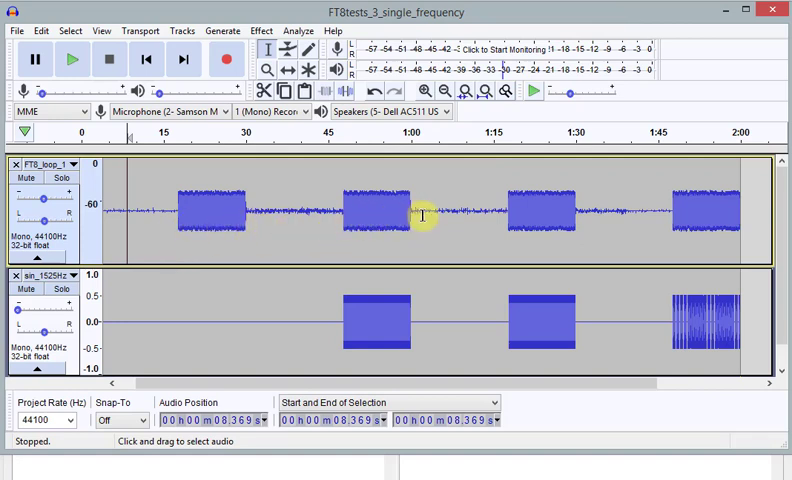
pyautogui.moveTo(648, 215)
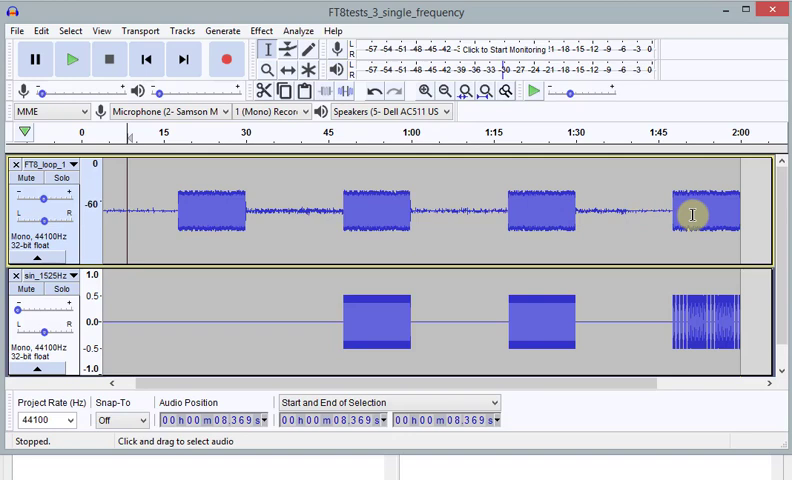
pyautogui.moveTo(313, 274)
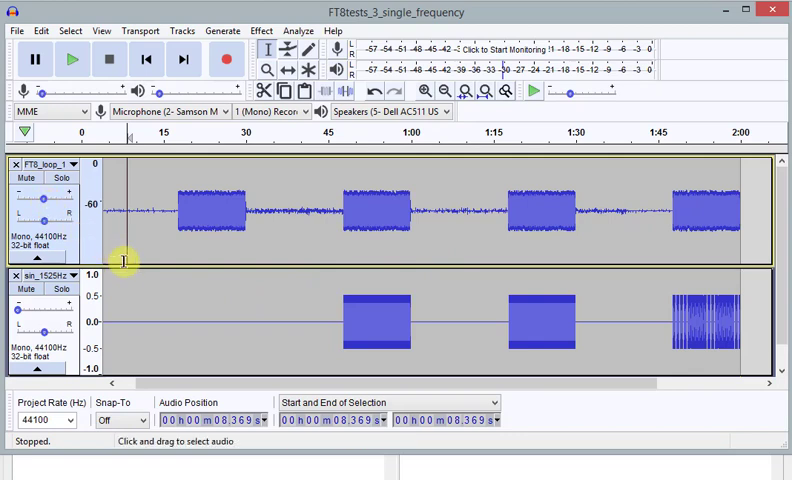
pyautogui.moveTo(329, 333)
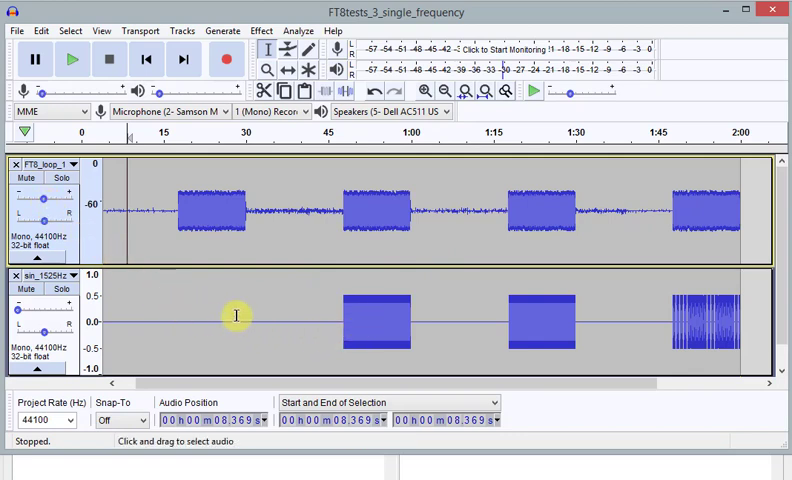
pyautogui.moveTo(205, 315)
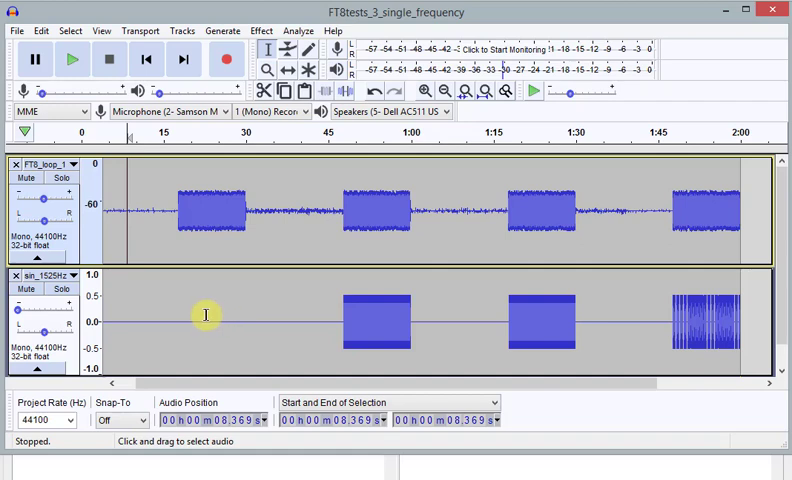
pyautogui.moveTo(211, 318)
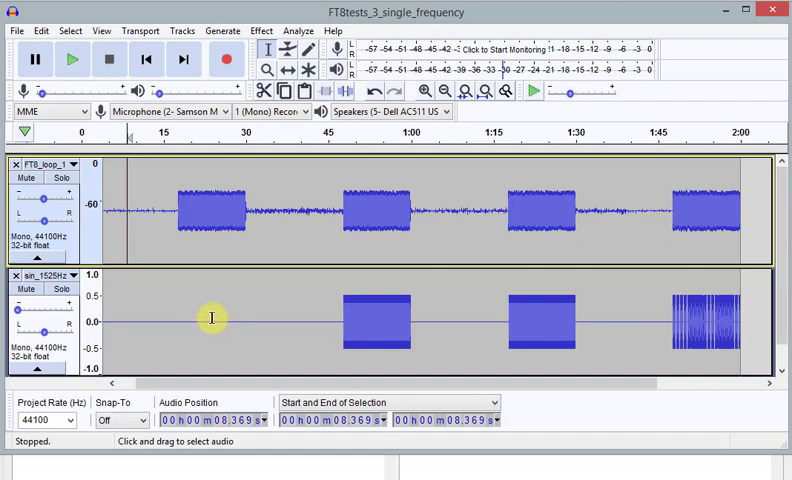
pyautogui.moveTo(370, 325)
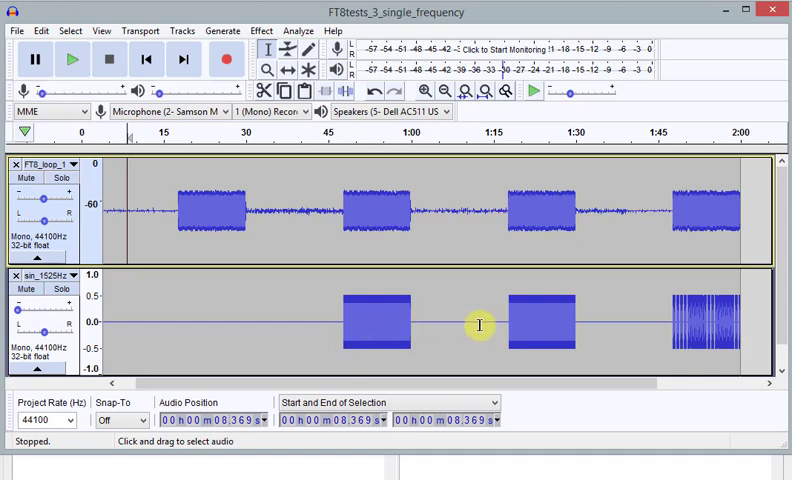
pyautogui.moveTo(538, 322)
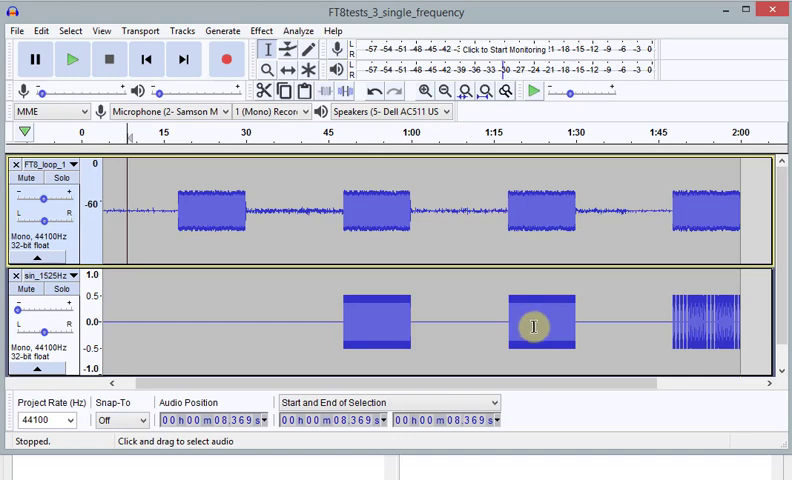
pyautogui.moveTo(532, 324)
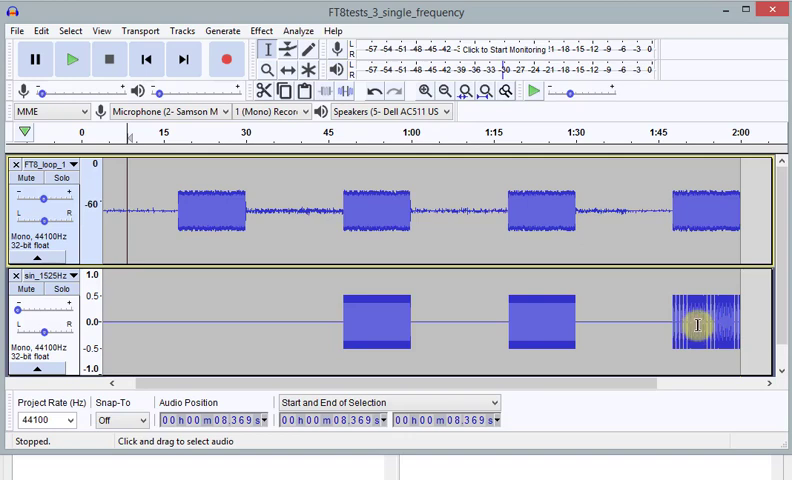
pyautogui.moveTo(697, 325)
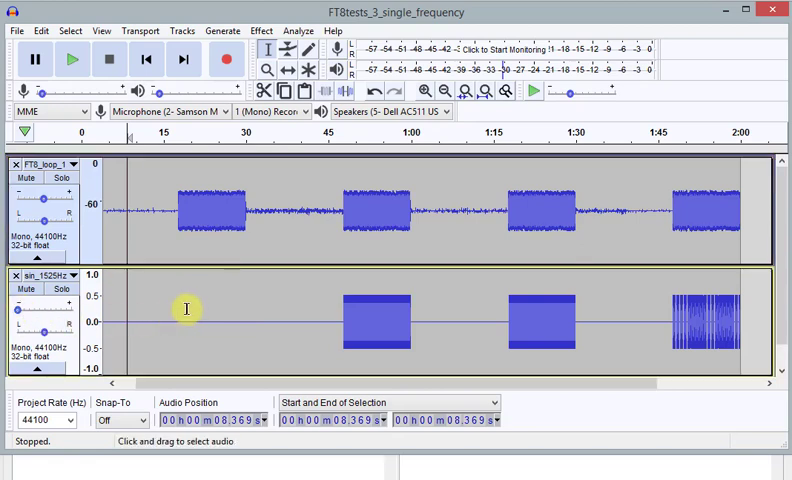
pyautogui.moveTo(176, 272)
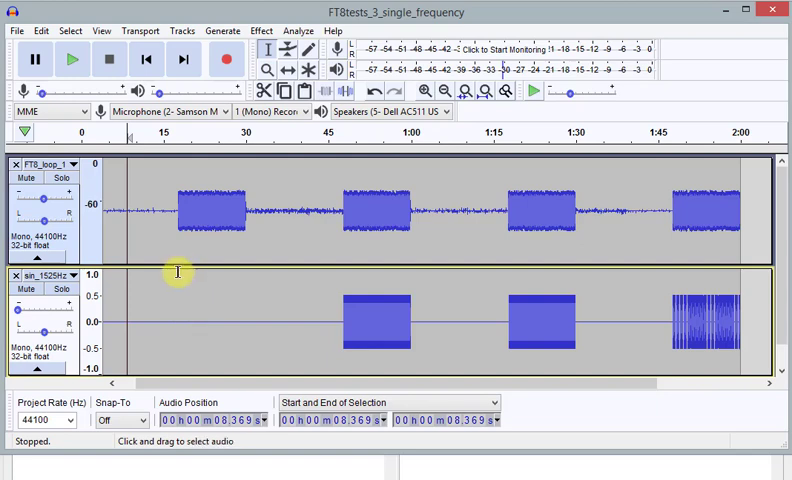
pyautogui.moveTo(188, 203)
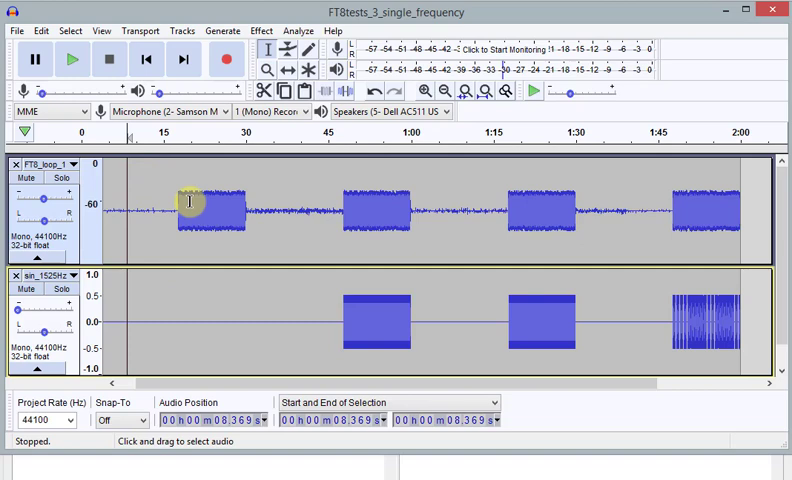
# Step: Start Loop Play of the FT8 sample and tone tracks from 8.369 seconds
pyautogui.click(139, 30)
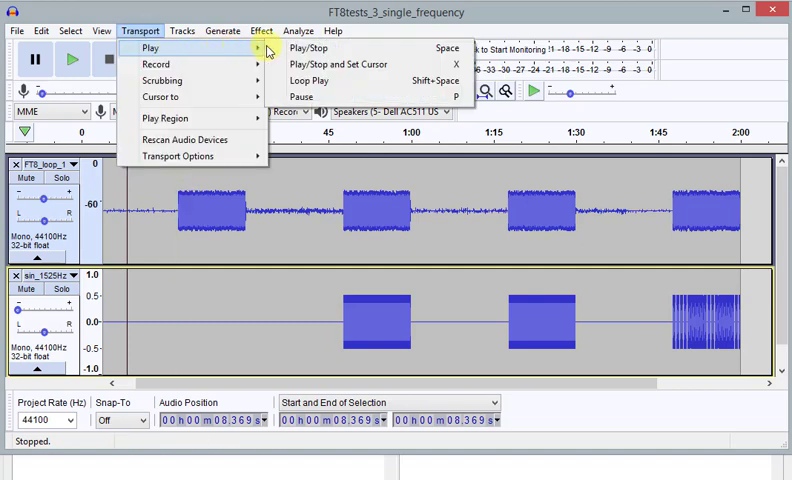
pyautogui.moveTo(311, 80)
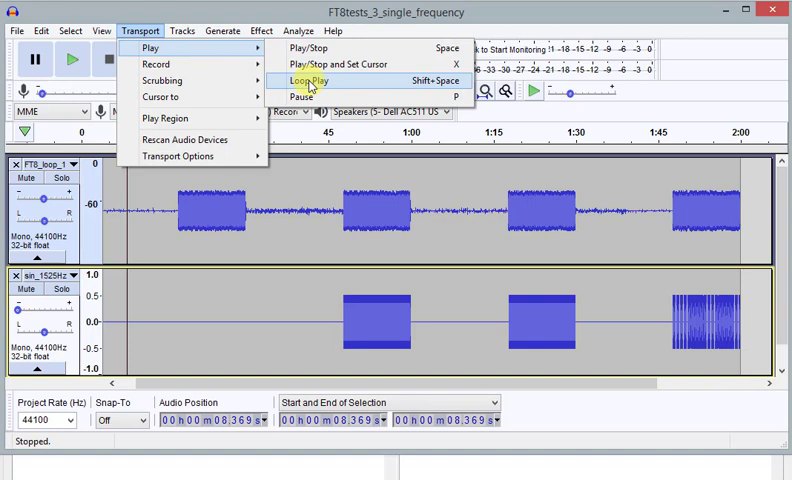
pyautogui.click(307, 80)
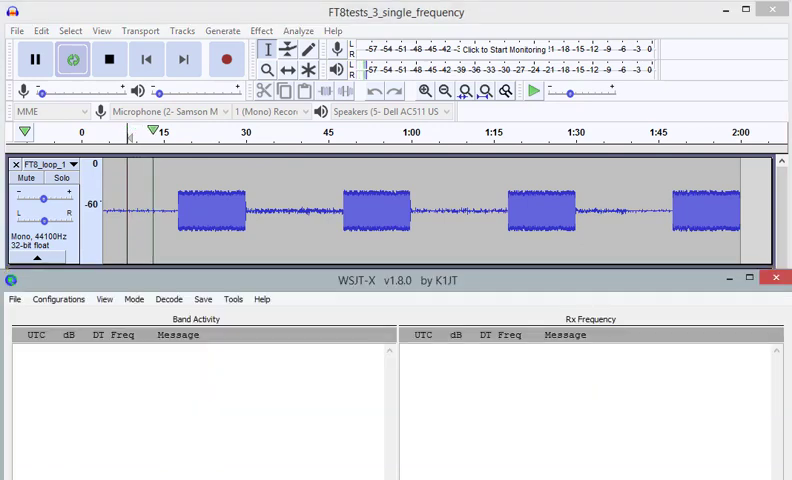
pyautogui.click(230, 216)
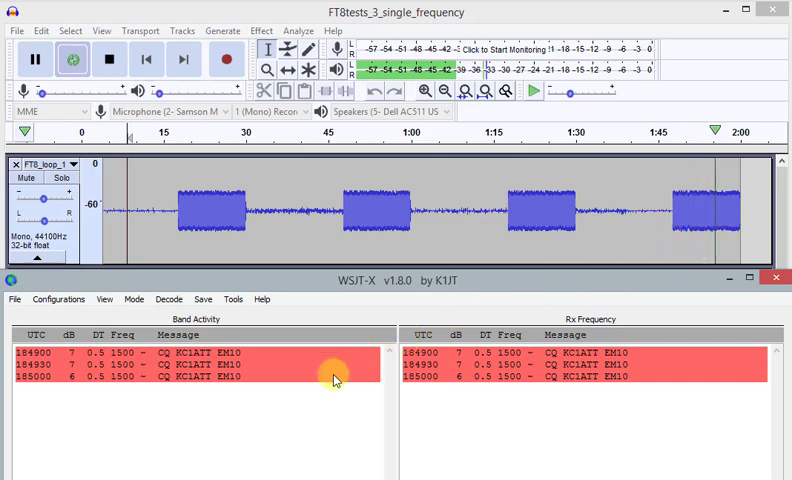
pyautogui.moveTo(211, 397)
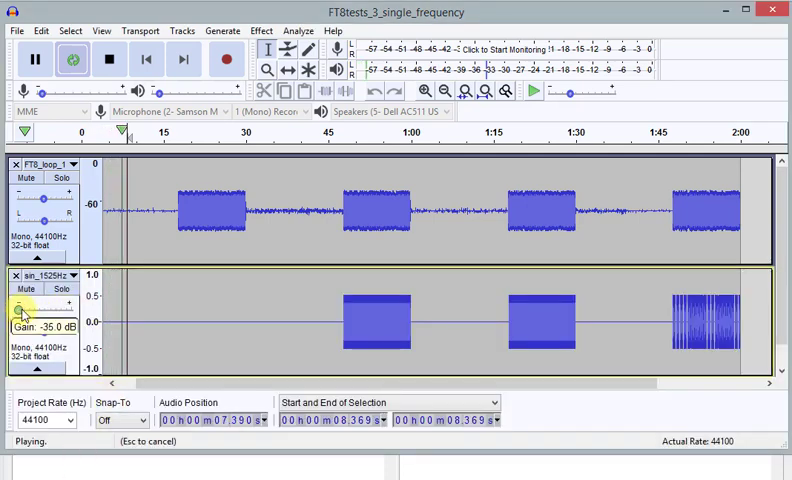
# Step: Nudge the sin_1525Hz track's gain slightly above -35 dB
pyautogui.moveTo(20, 308); pyautogui.dragTo(35, 308)
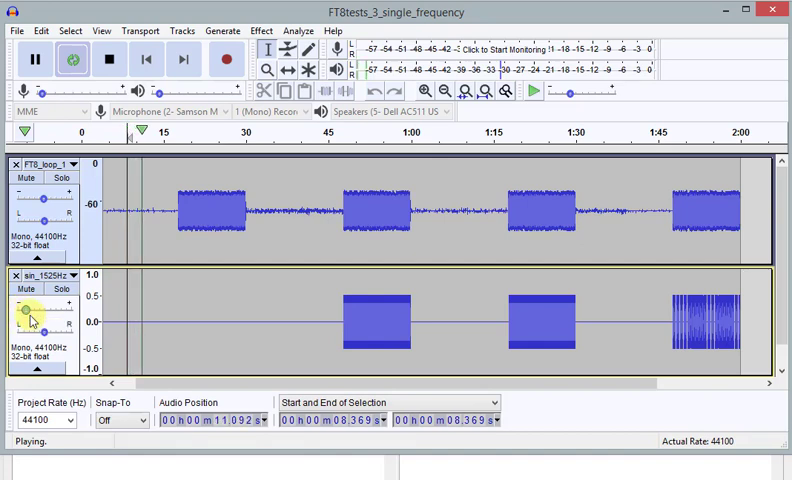
# Step: Raise the sin_1525Hz track's gain another step, then right-click in Audacity
pyautogui.moveTo(48, 305); pyautogui.dragTo(28, 309)
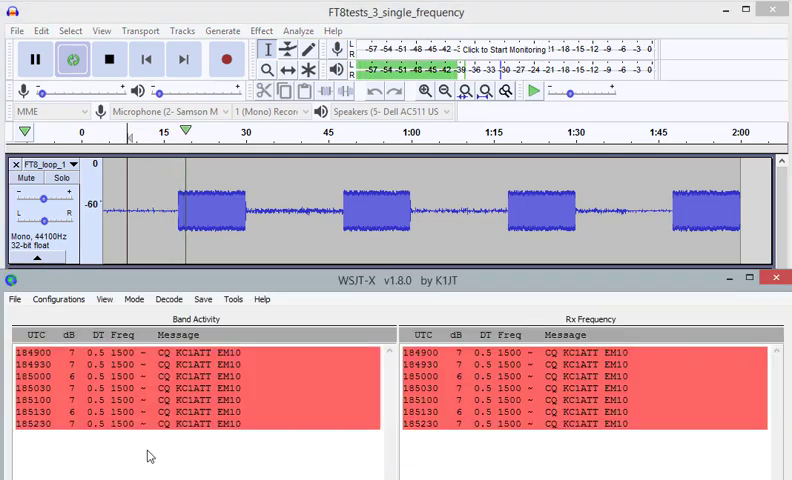
pyautogui.rightClick(148, 456)
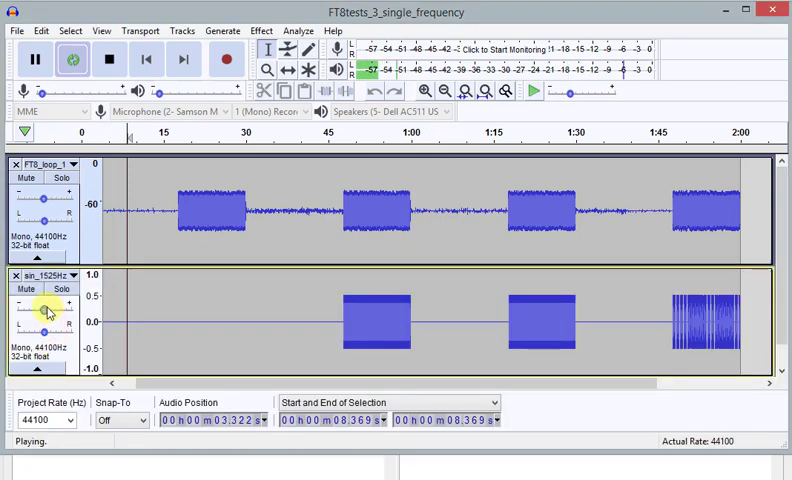
# Step: Drag the sin_1525Hz gain slider until it reads +6.0 dB
pyautogui.moveTo(44, 311); pyautogui.dragTo(56, 311)
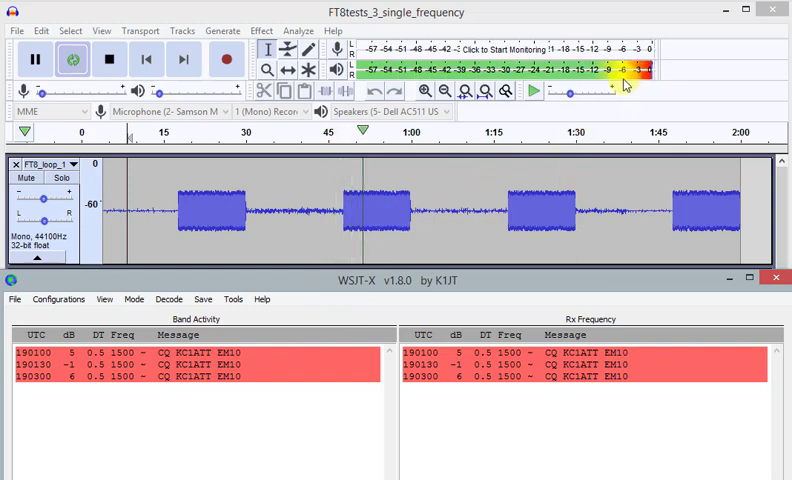
pyautogui.moveTo(625, 87)
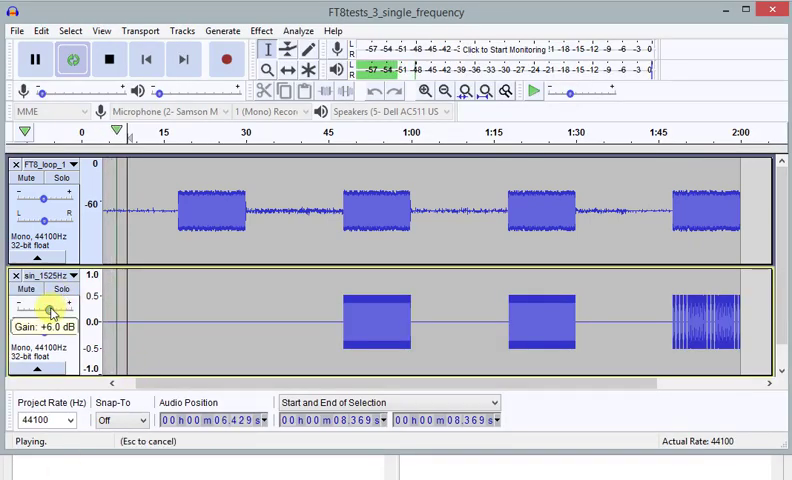
# Step: Push the sin_1525Hz gain two small steps above +6 dB
pyautogui.moveTo(48, 312); pyautogui.dragTo(62, 312)
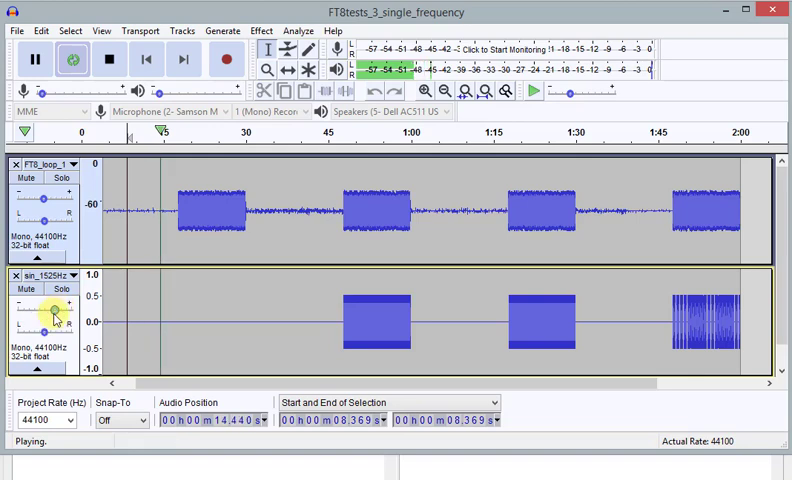
pyautogui.moveTo(55, 315); pyautogui.dragTo(55, 313)
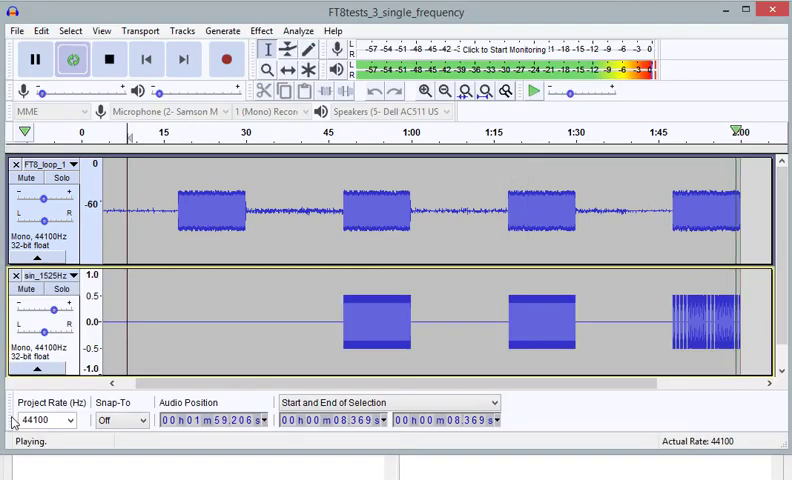
# Step: Raise the sin_1525Hz gain to +18 dB, then to +22 dB
pyautogui.moveTo(42, 309); pyautogui.dragTo(55, 309)
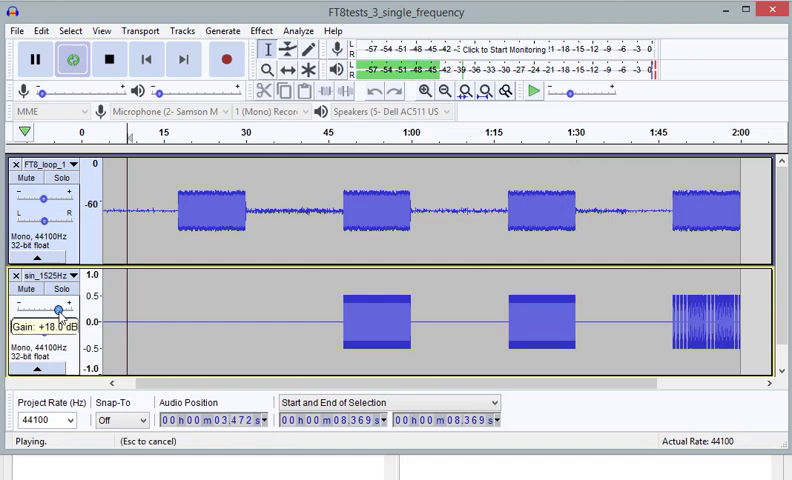
pyautogui.moveTo(48, 311); pyautogui.dragTo(62, 311)
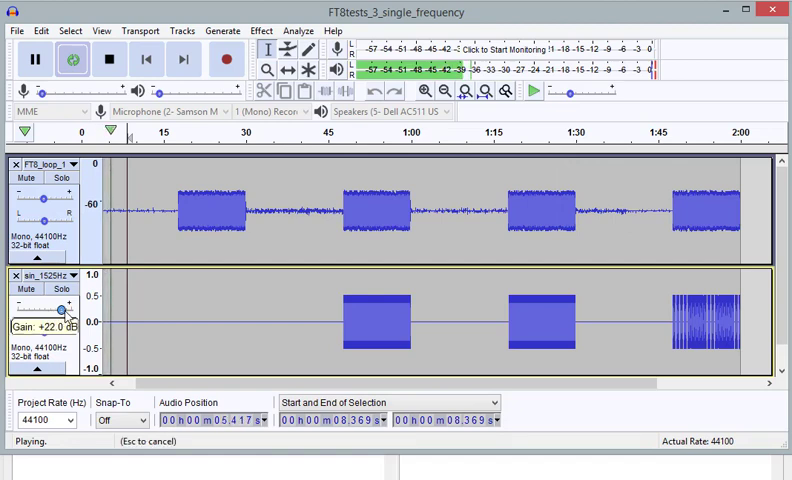